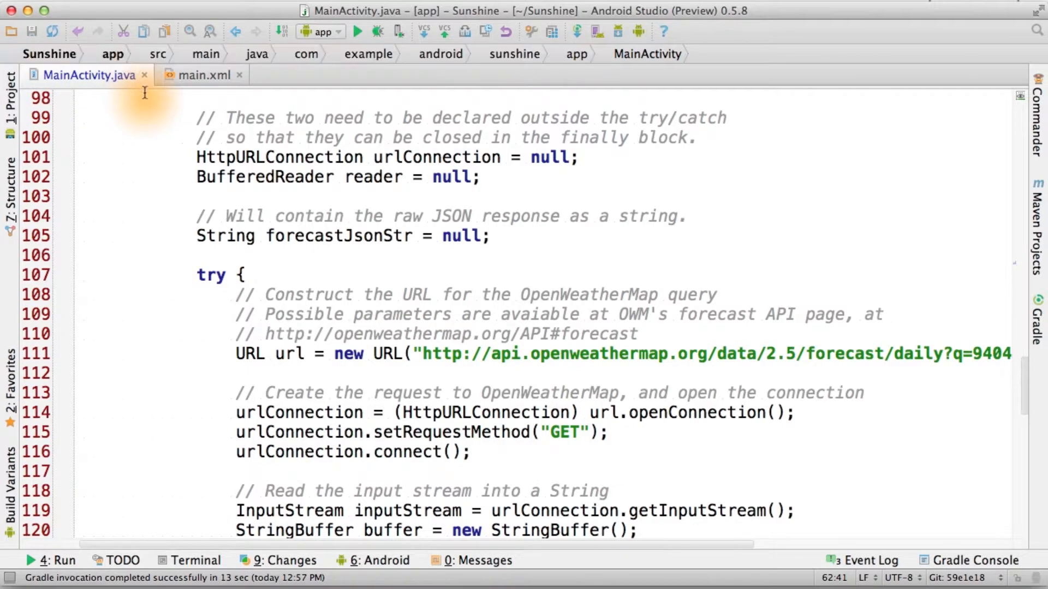
mouse_move(212, 314)
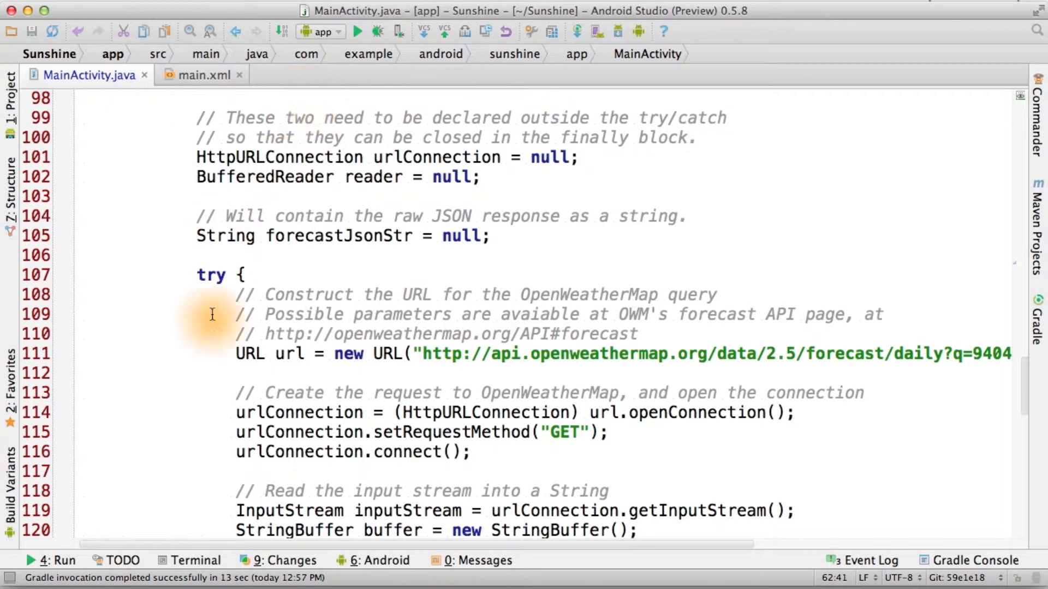
mouse_move(407, 109)
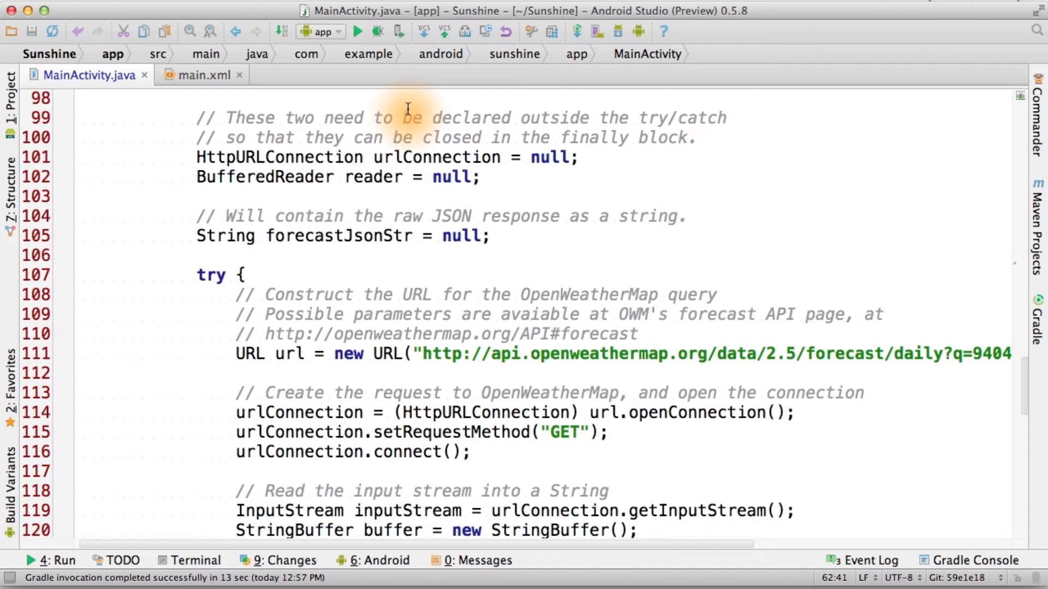
mouse_move(246, 104)
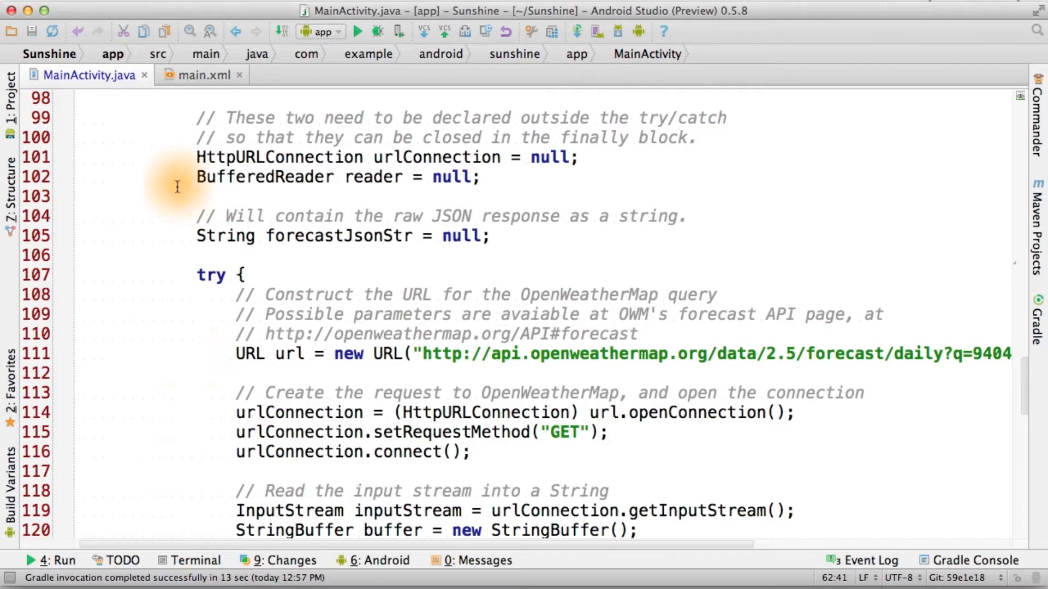
- Rename the PlaceholderFragment class to ForecastFragment in MainActivity
scroll(up, 3)
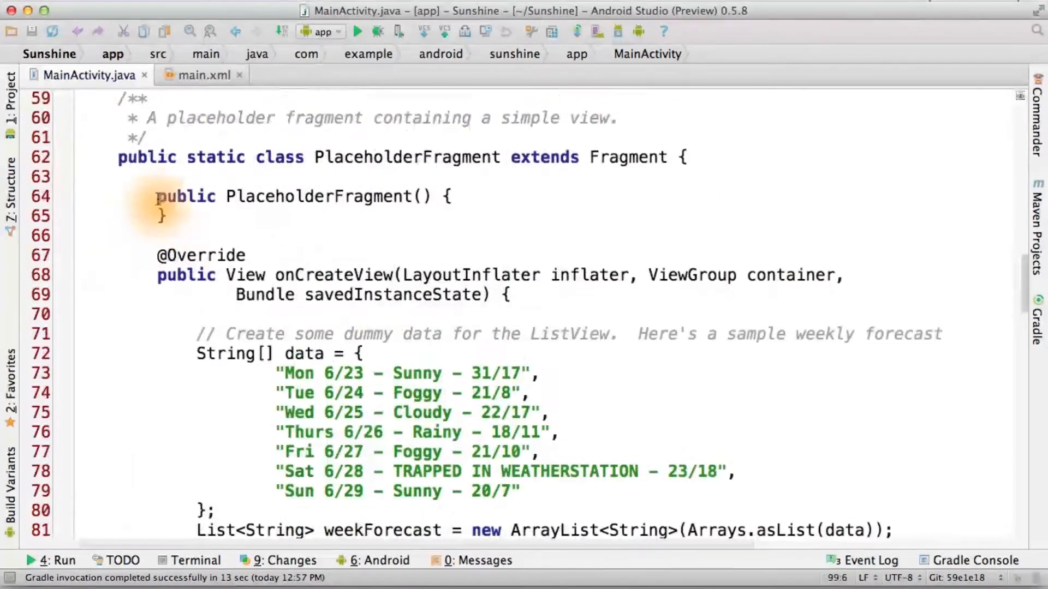
mouse_move(461, 157)
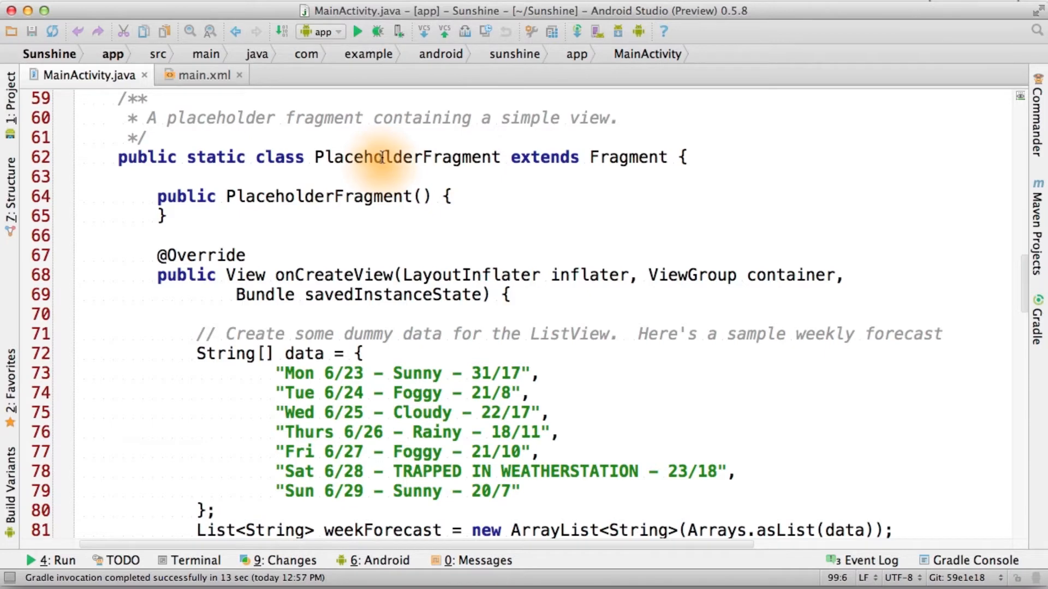
double_click(377, 157)
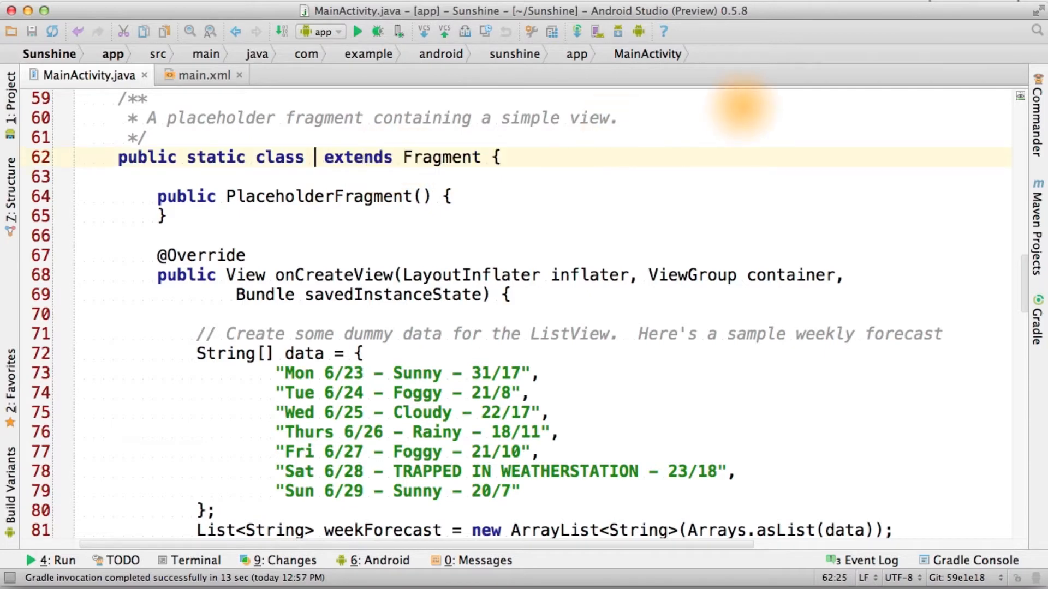
text(Foreca)
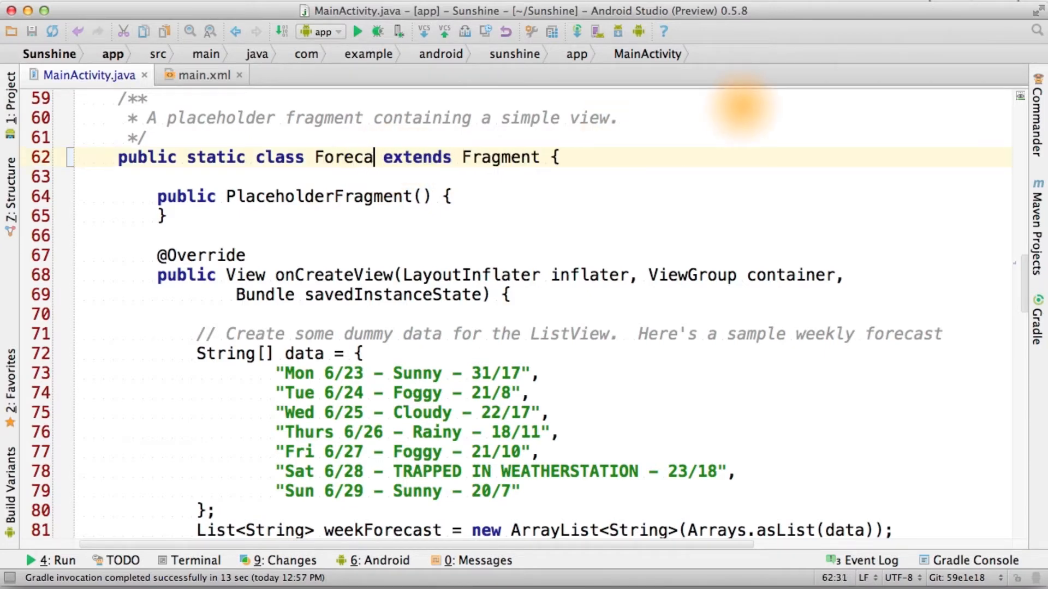
text(stFragment)
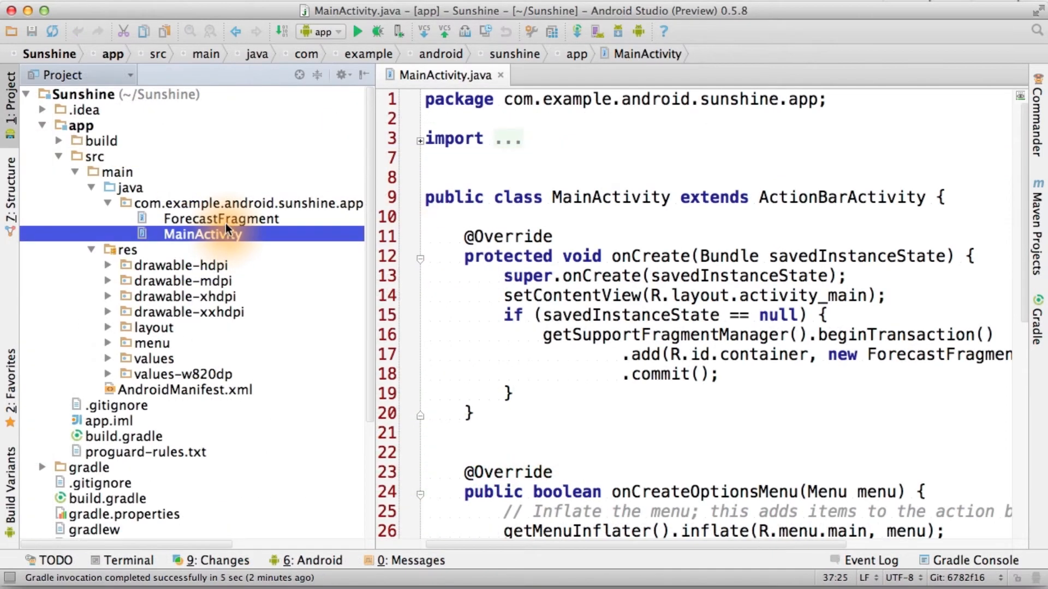
- Bring up the new ForecastFragment.java file alongside MainActivity in the editor
double_click(220, 218)
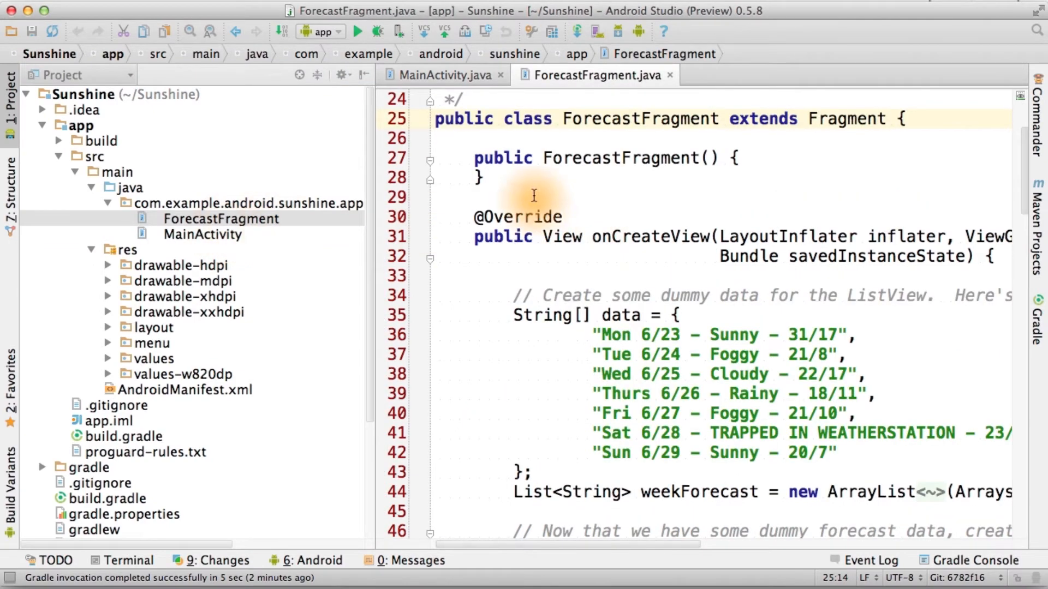
click(434, 75)
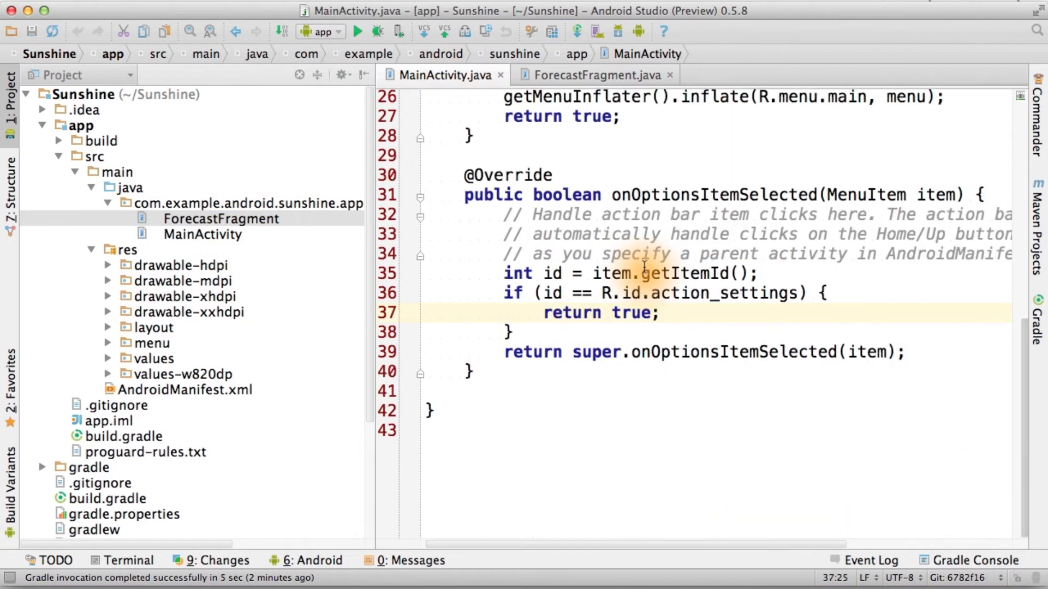
click(237, 76)
text(public class FetchWeatherTask)
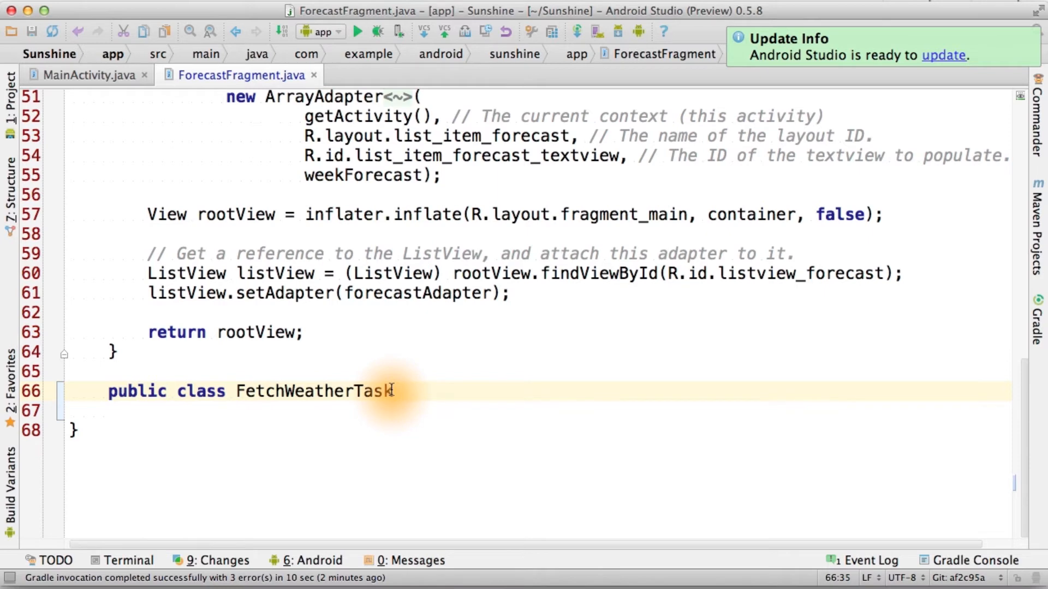
mouse_move(324, 390)
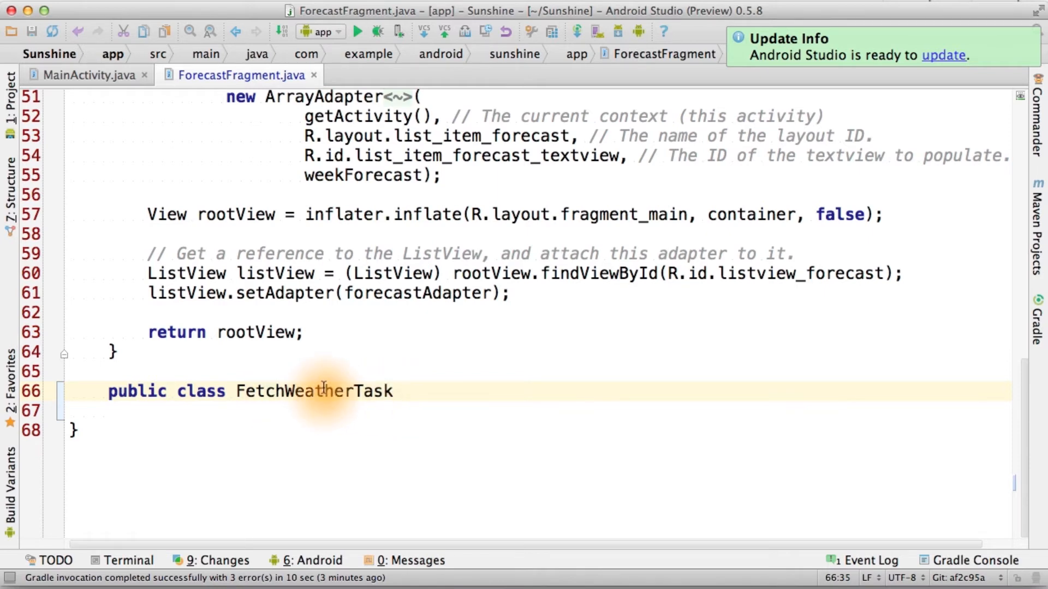